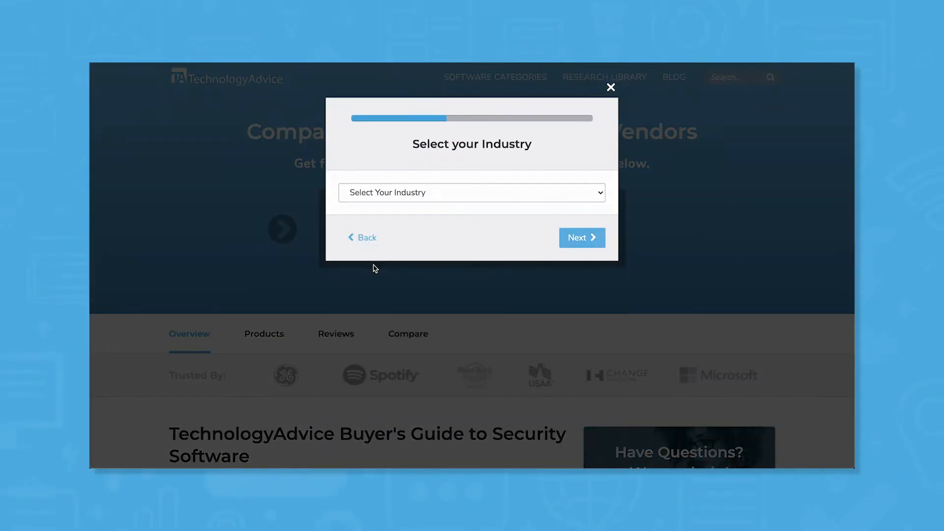
# - Advance the vendor-matching survey past the industry question to the needed-features step
pyautogui.click(581, 237)
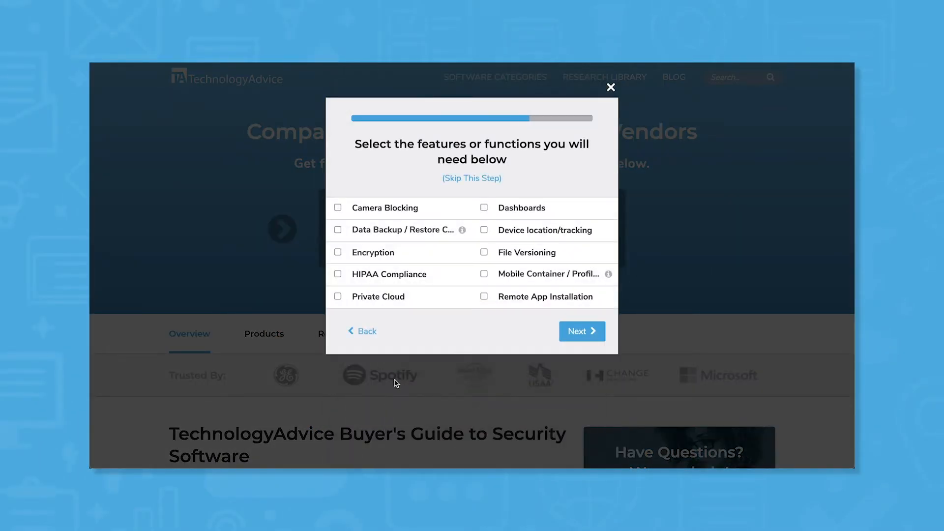
pyautogui.click(338, 252)
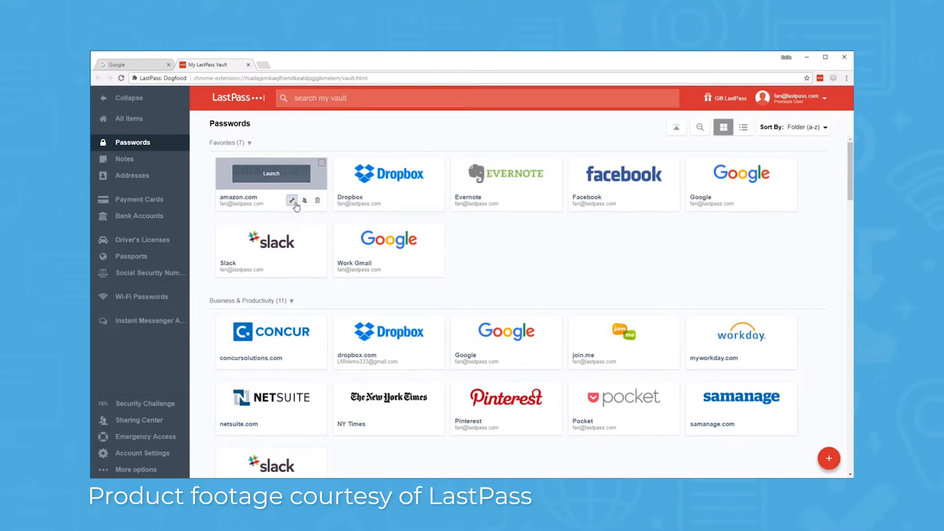
# - Bring up the saved amazon.com entry's details in the Edit password view
pyautogui.click(293, 201)
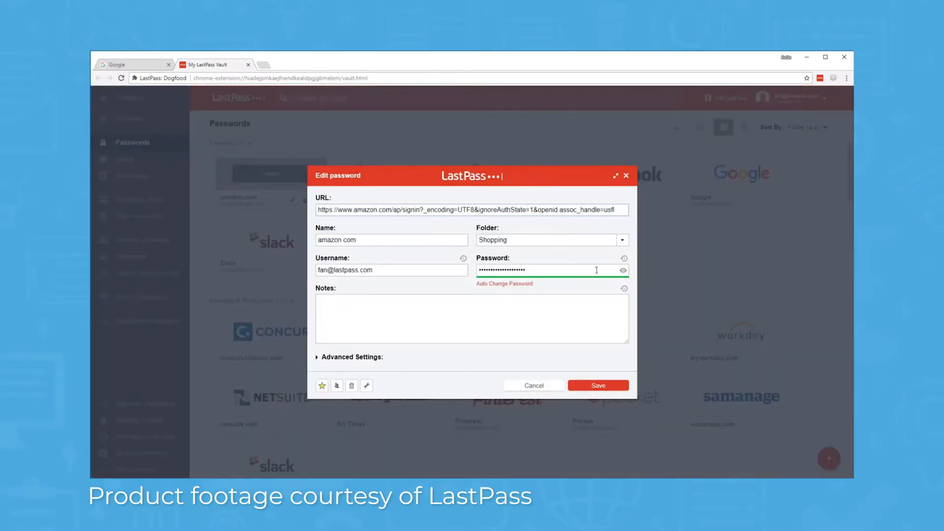
pyautogui.click(622, 240)
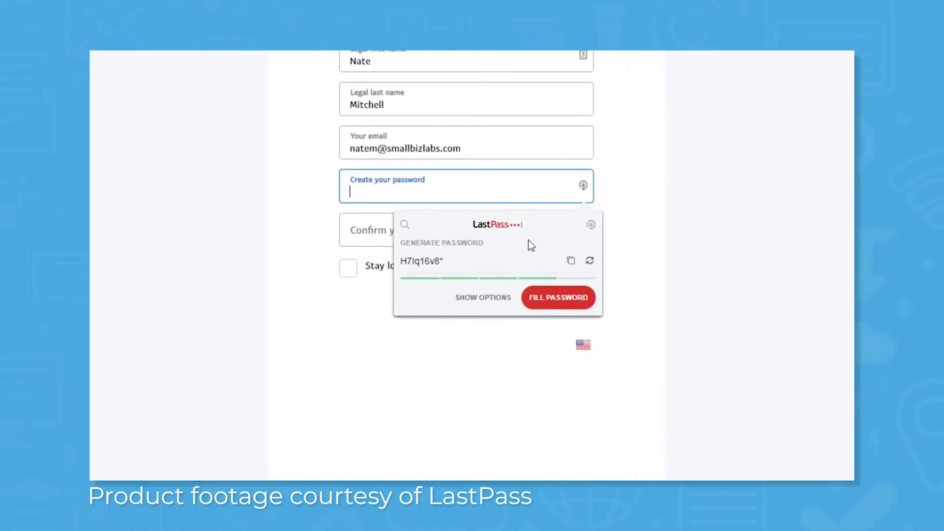
# - Fill the Create your password field with the LastPass-generated strong password
pyautogui.click(482, 297)
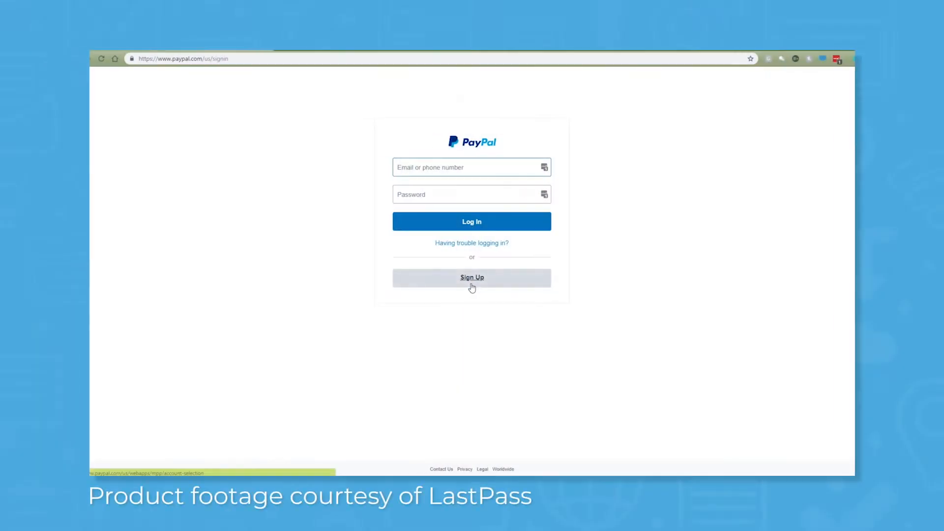
# - Start PayPal sign-up and populate the form from the saved personal form-fill profile
pyautogui.click(471, 277)
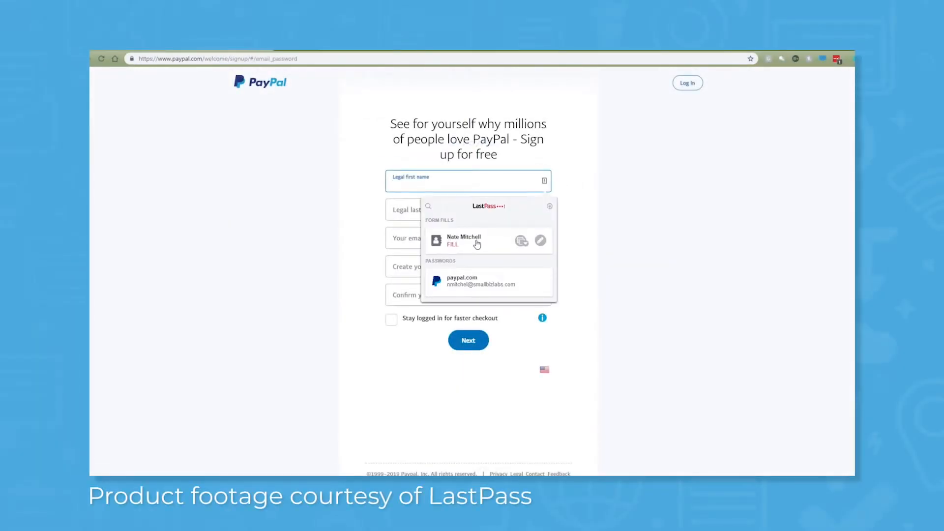
pyautogui.click(453, 244)
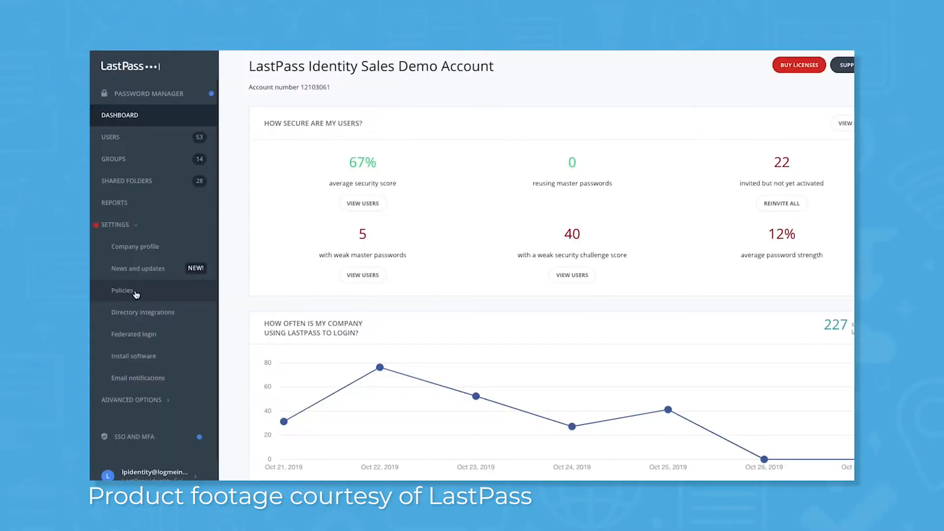
# - Show the company's security policies under Settings and begin adding a new policy
pyautogui.click(122, 291)
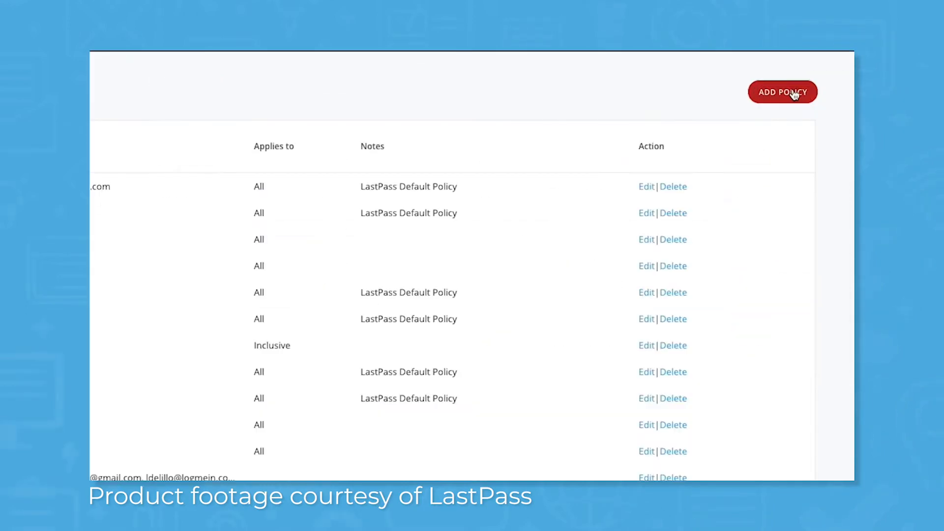
pyautogui.click(781, 91)
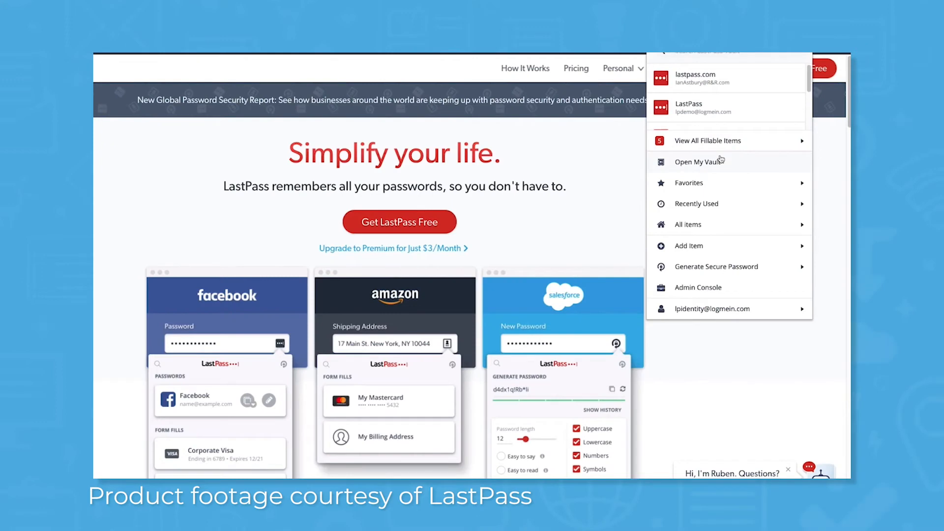
# - Go into My Vault's Cloud Apps and launch Dropbox through single sign-on
pyautogui.click(698, 161)
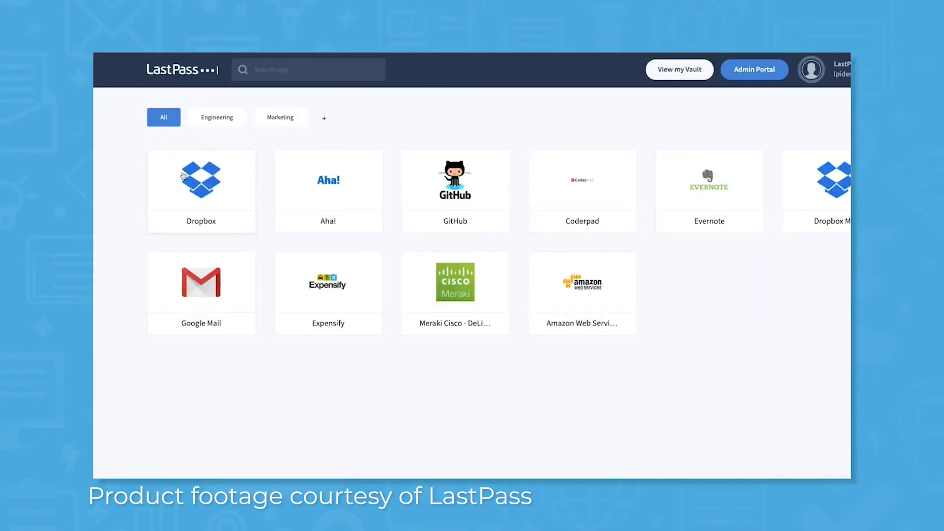
pyautogui.click(680, 68)
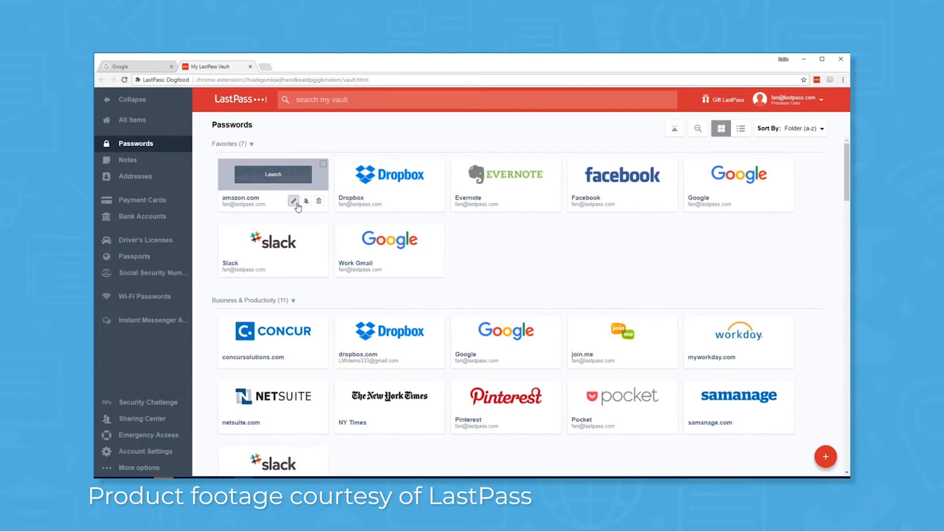
pyautogui.click(293, 201)
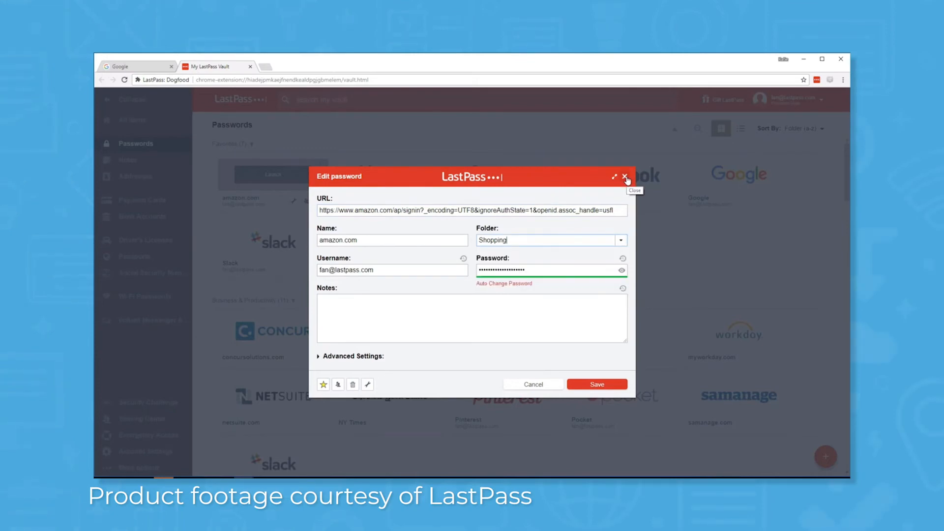
pyautogui.click(625, 177)
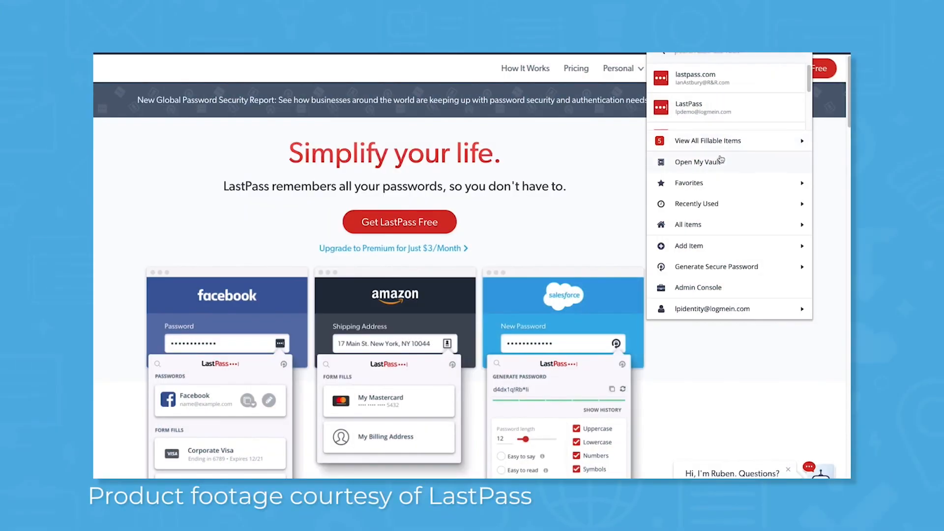
# - Reach the SSO & MFA identity dashboard via My Vault, Cloud Apps and Admin Portal
pyautogui.click(698, 161)
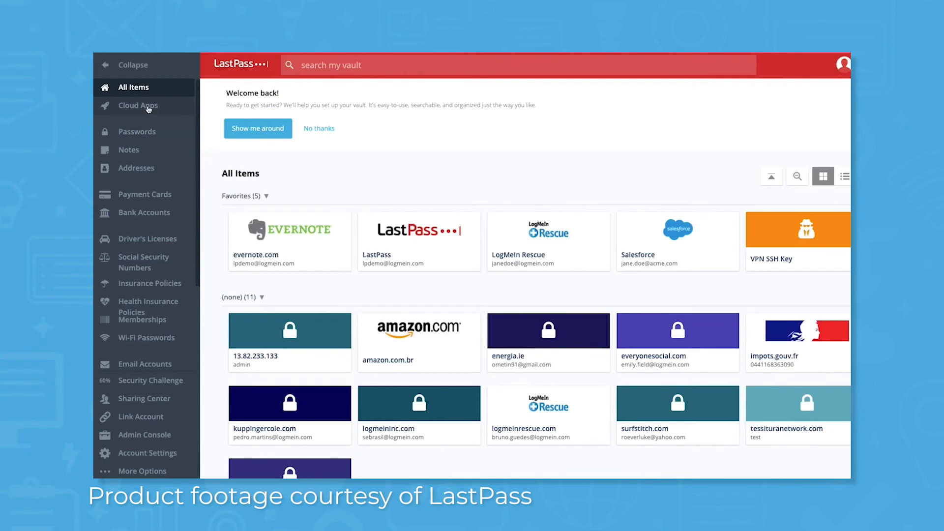
pyautogui.click(137, 105)
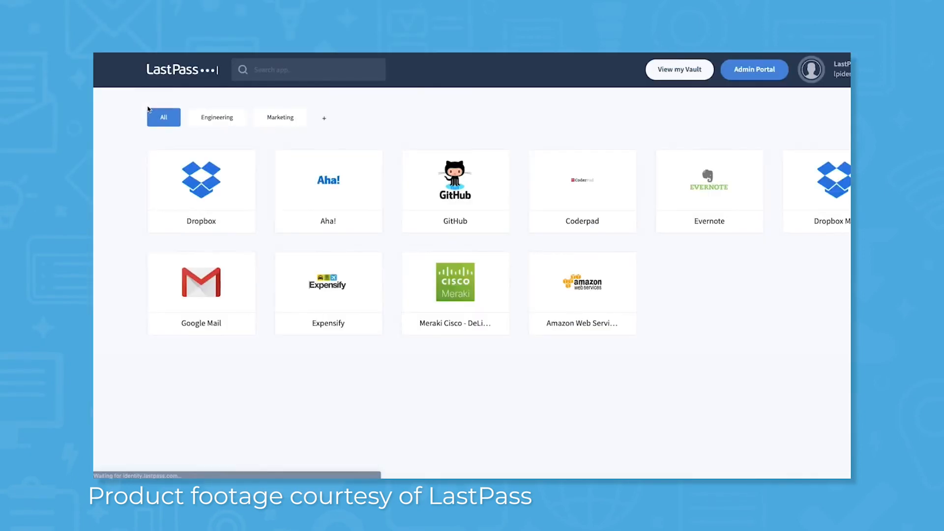
pyautogui.click(754, 69)
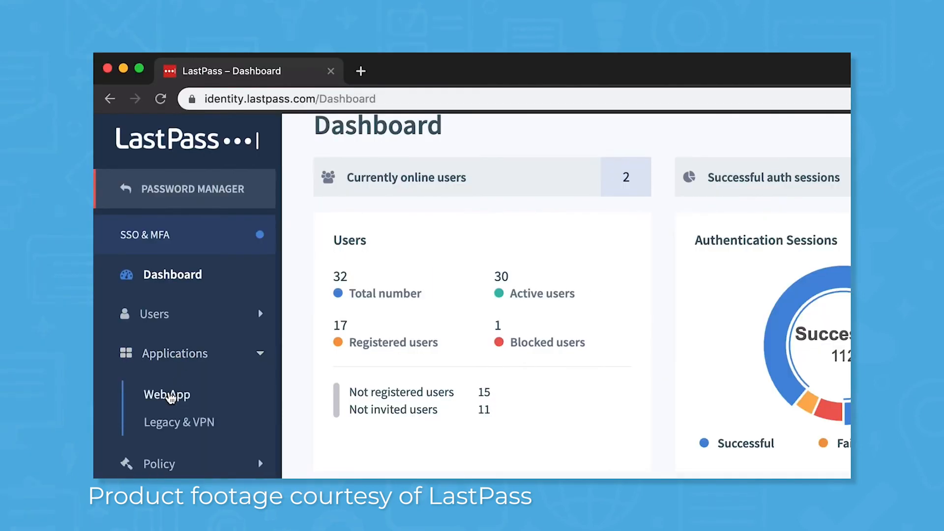
# - List managed web apps, select Amazon Web Service and start assigning users to it
pyautogui.click(167, 394)
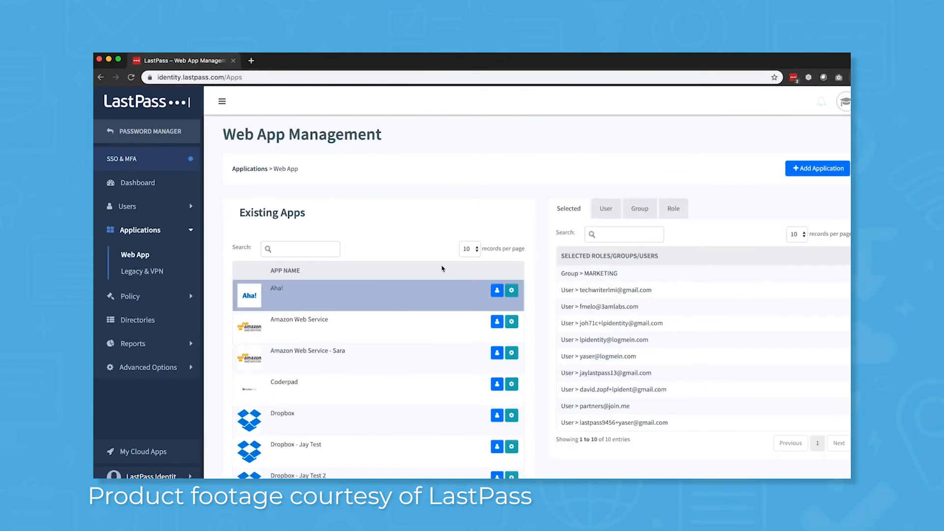
pyautogui.scroll(-3)
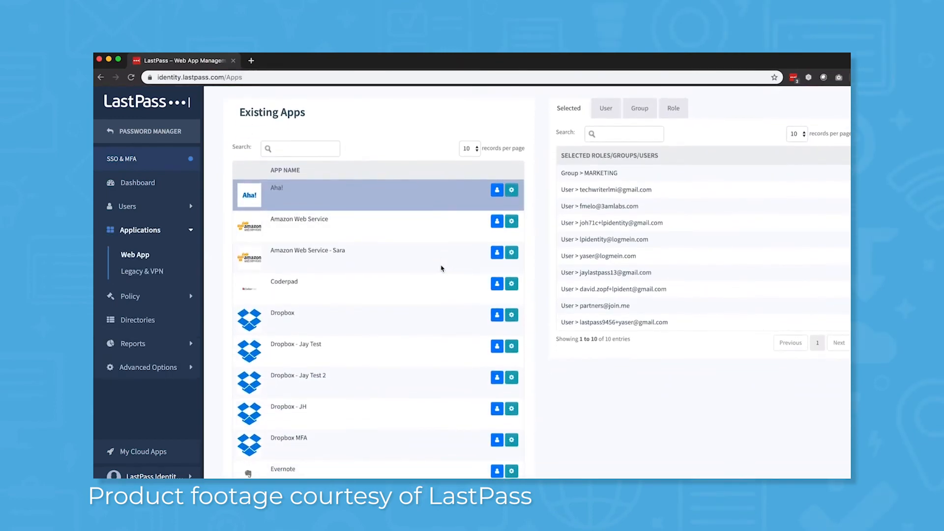
pyautogui.click(497, 206)
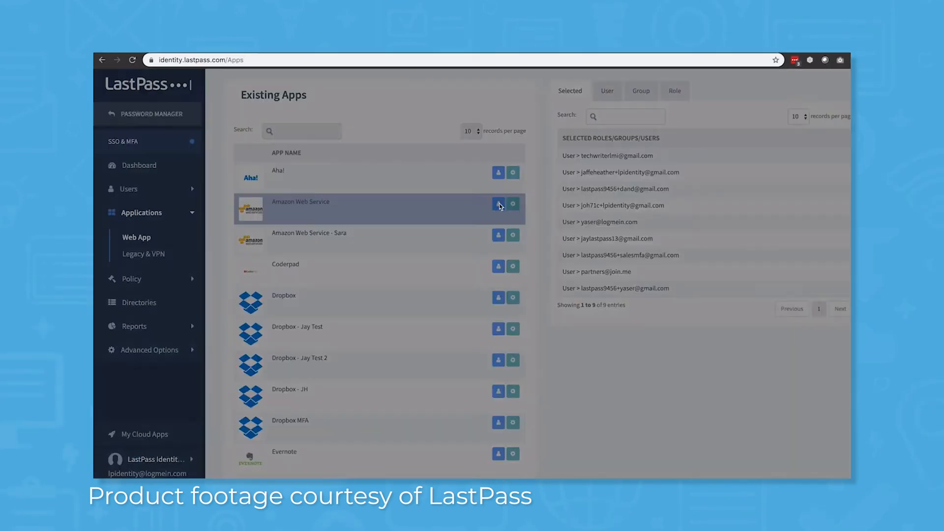
pyautogui.click(498, 206)
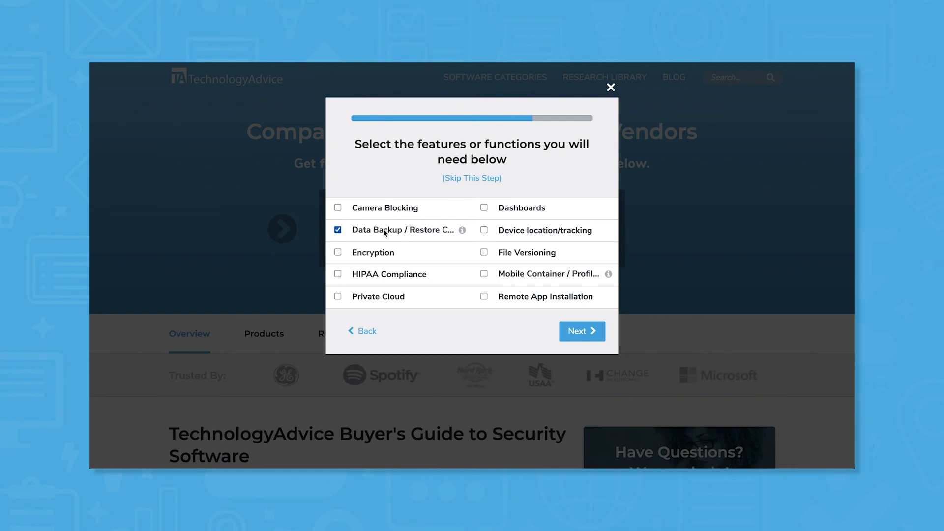
# - Mark Encryption as a needed feature in the security software survey
pyautogui.click(338, 296)
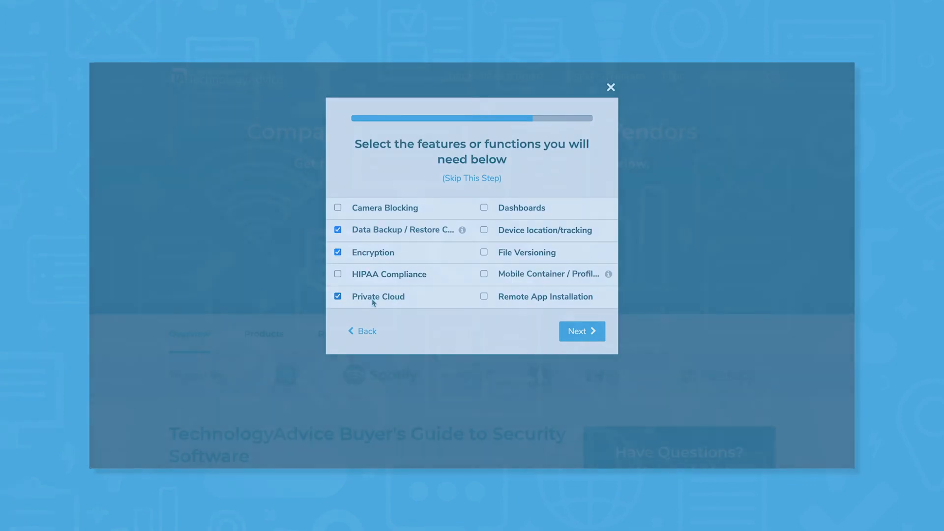